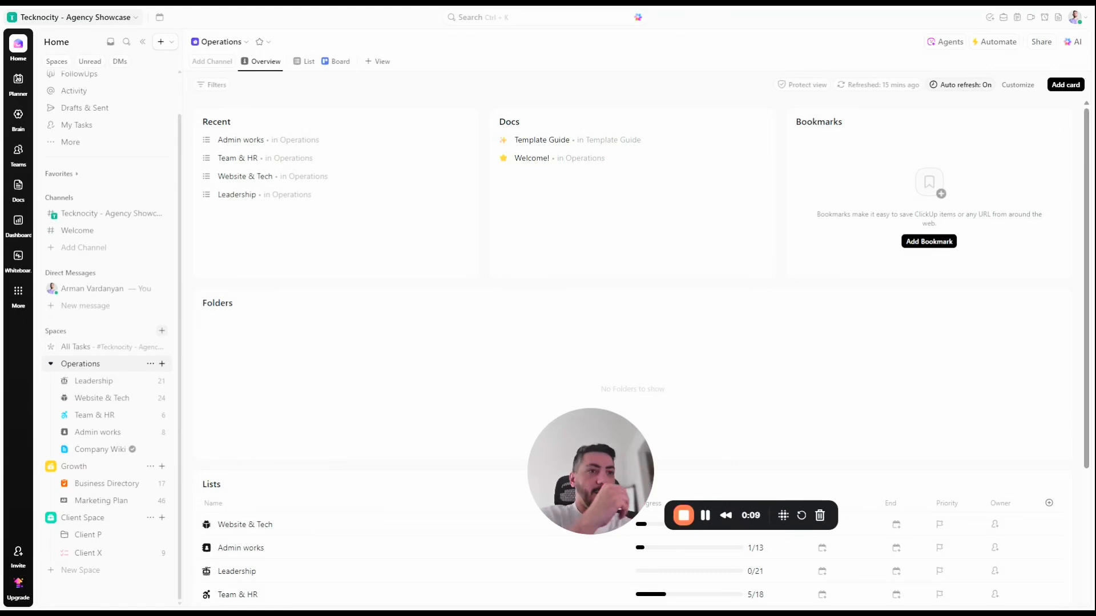
- Open the Leadership list and review its Sharing & Permissions, then dismiss the share dialog
click(88, 534)
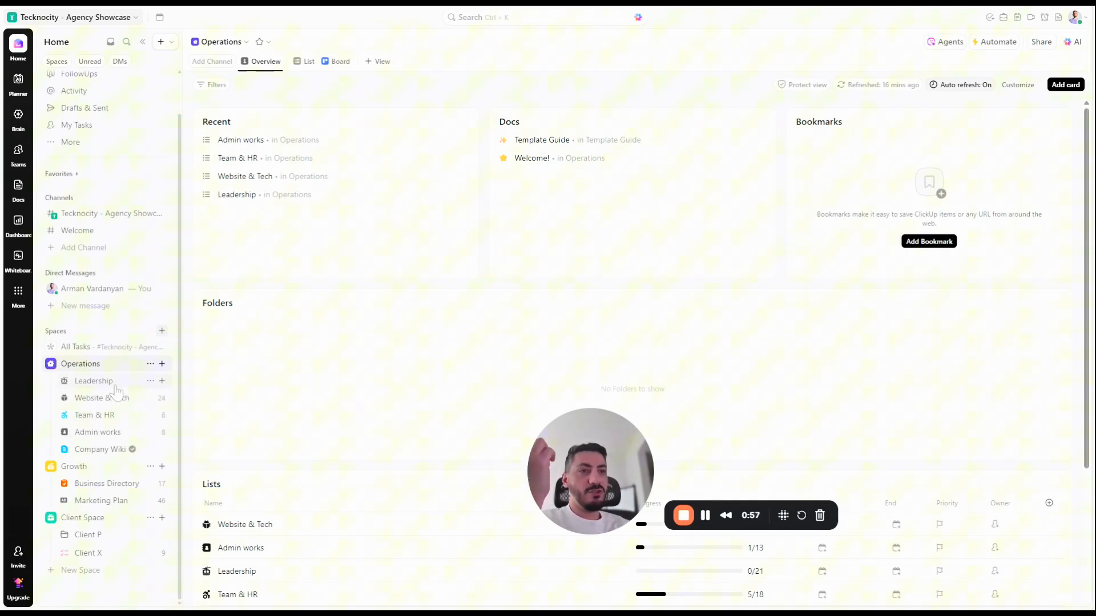
click(93, 382)
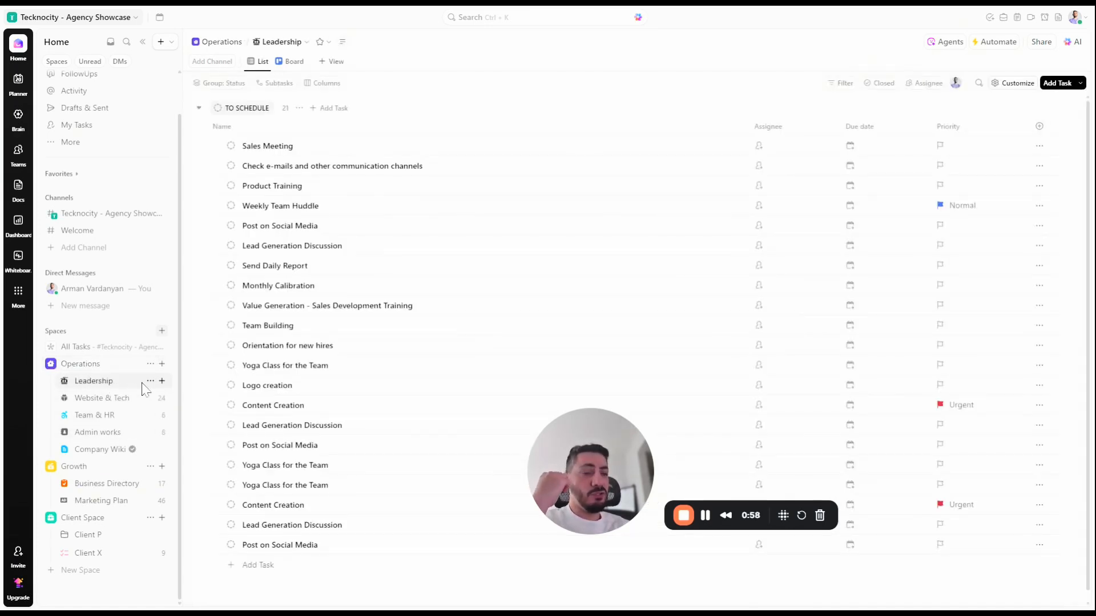
click(151, 381)
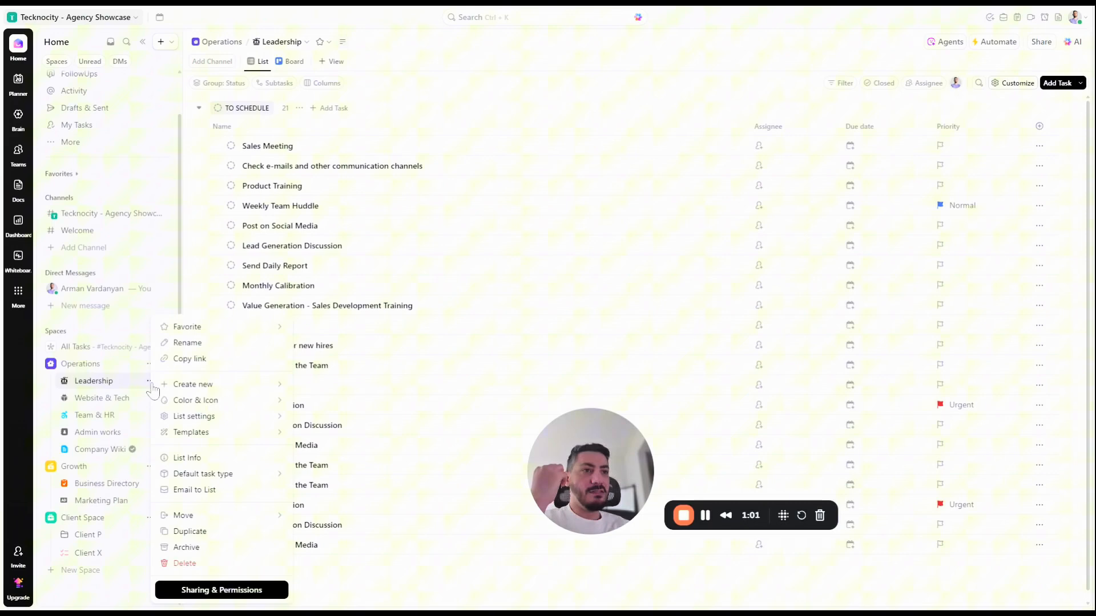
click(221, 591)
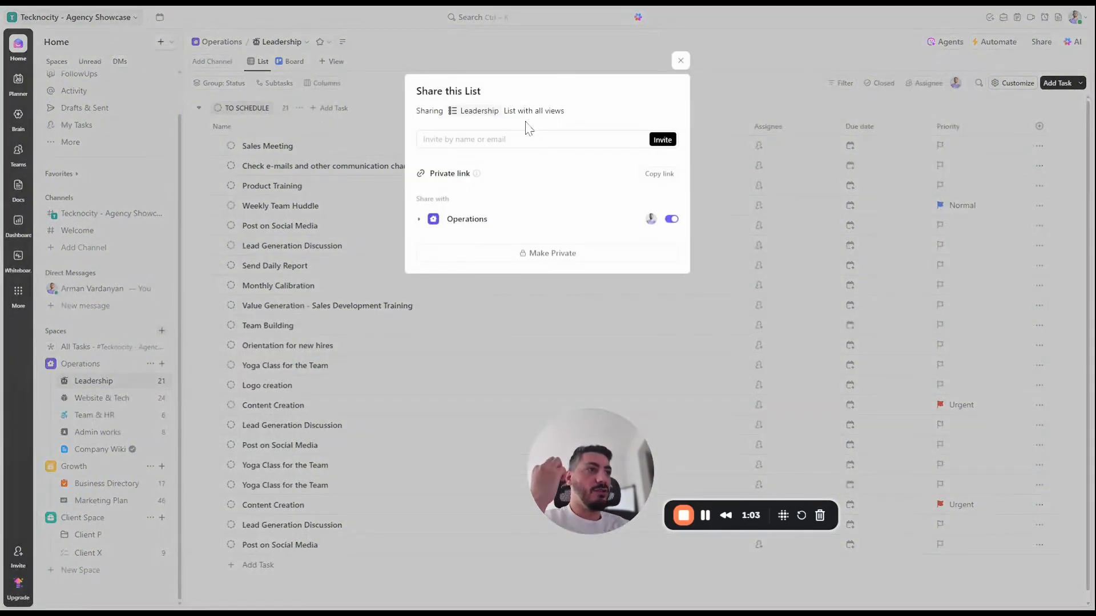
click(680, 60)
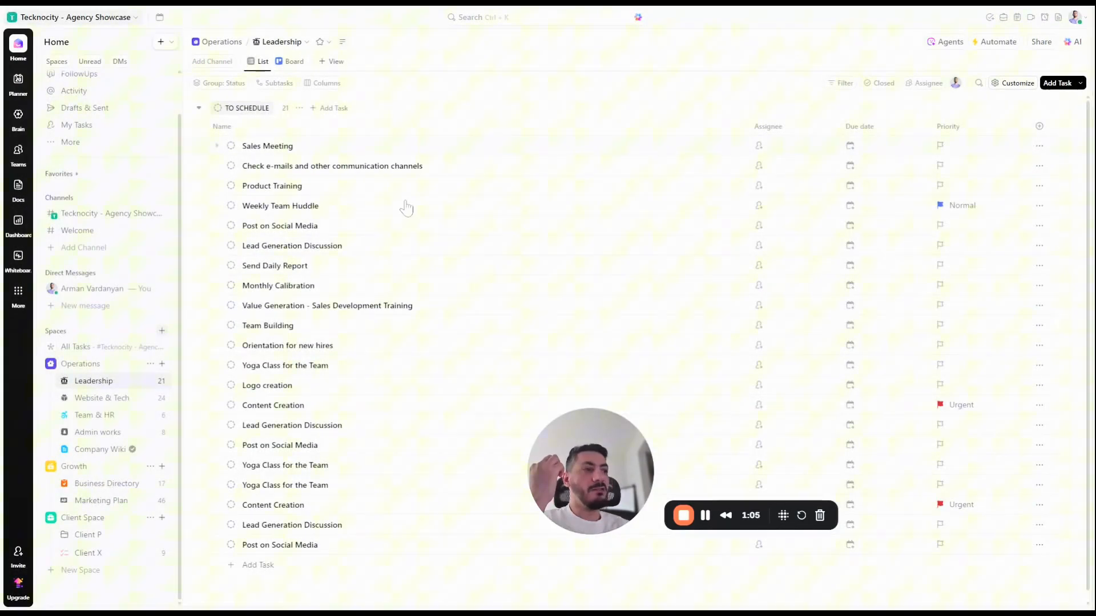
mouse_move(331, 285)
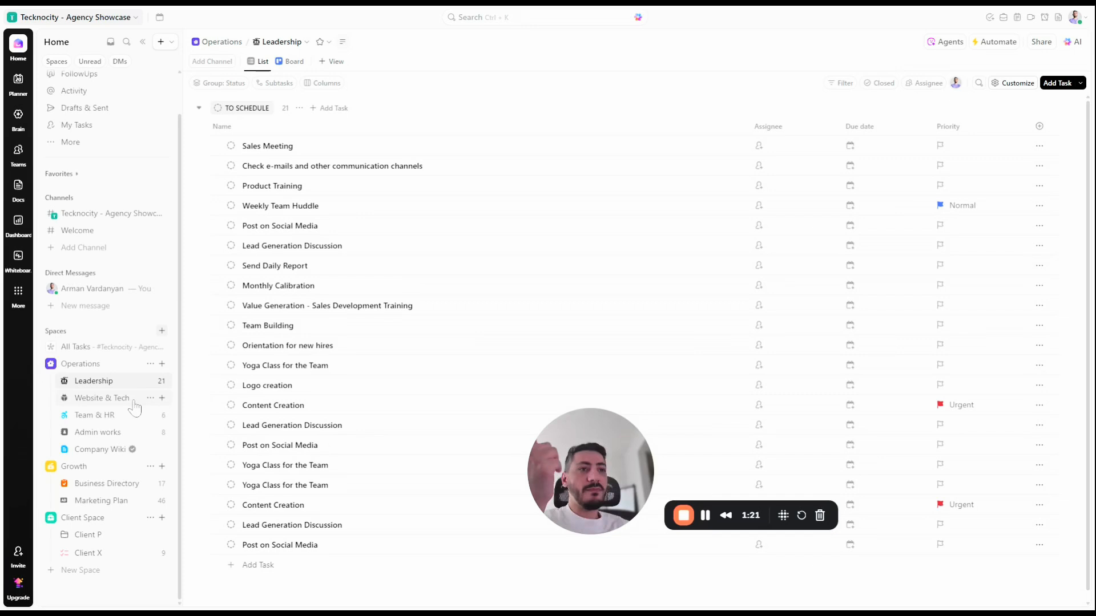
- Open the Website & Tech list and look through its Research, Design and Development tasks
click(102, 398)
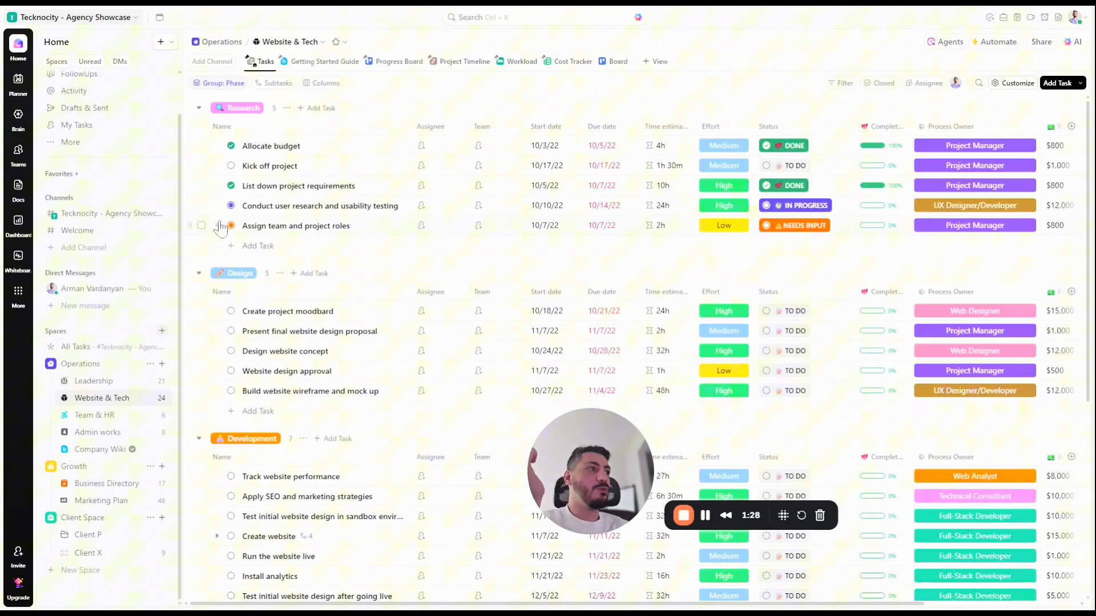
mouse_move(282, 359)
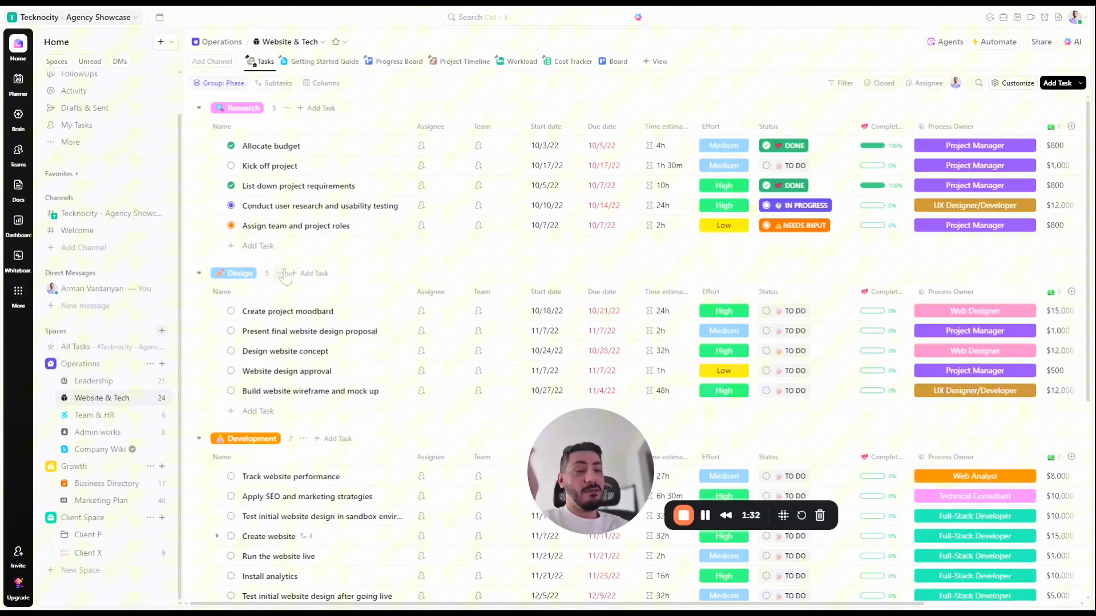
scroll(down, 3)
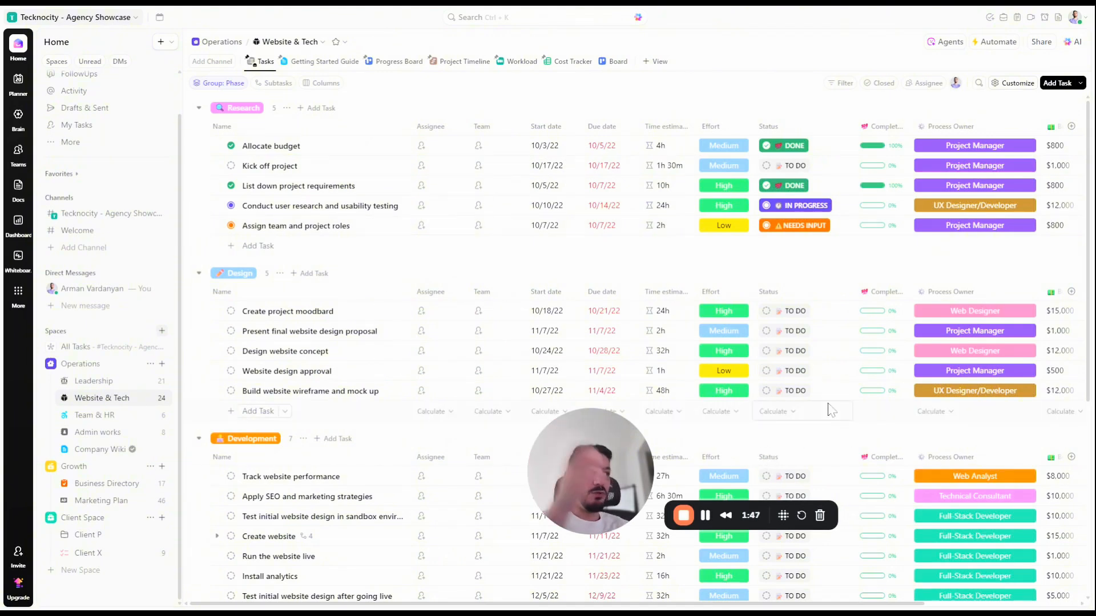
mouse_move(812, 412)
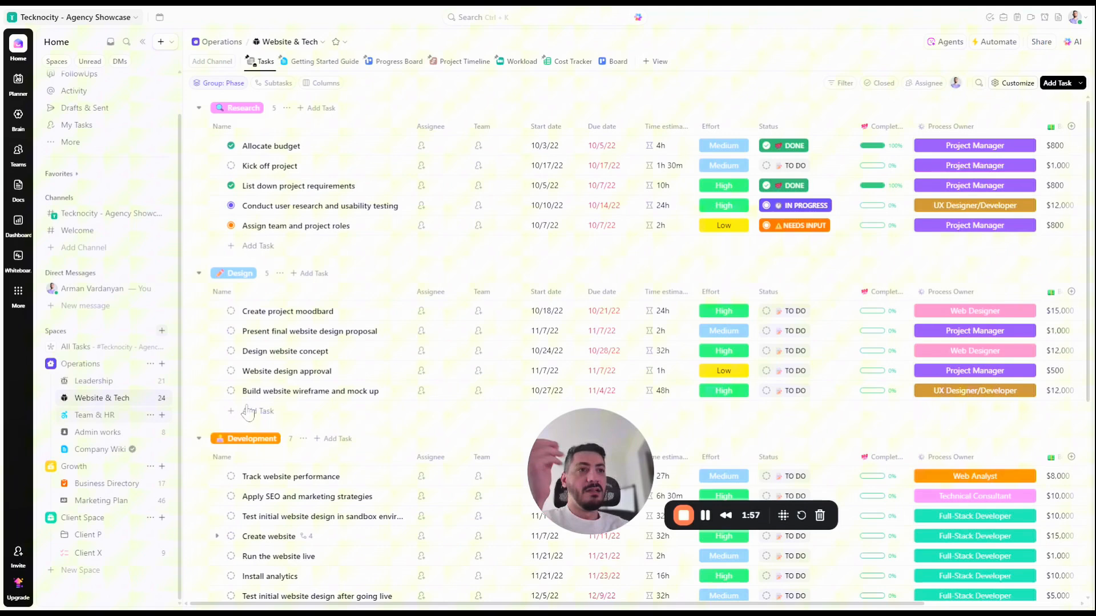
- Look over the Team & HR hiring pipeline, then open the Admin works My To-Do's list
click(95, 415)
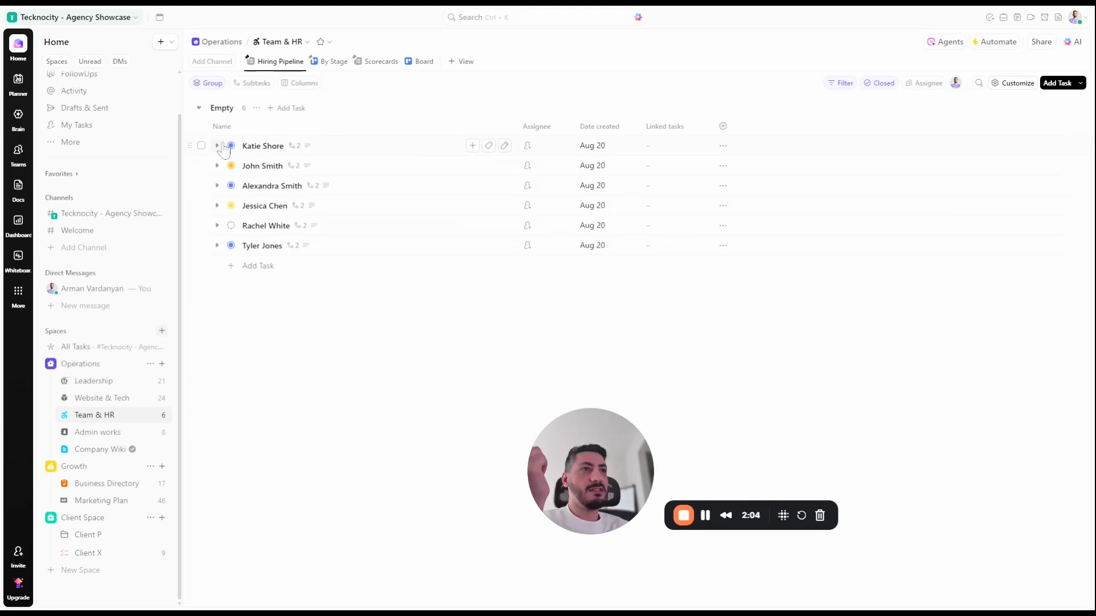
mouse_move(120, 254)
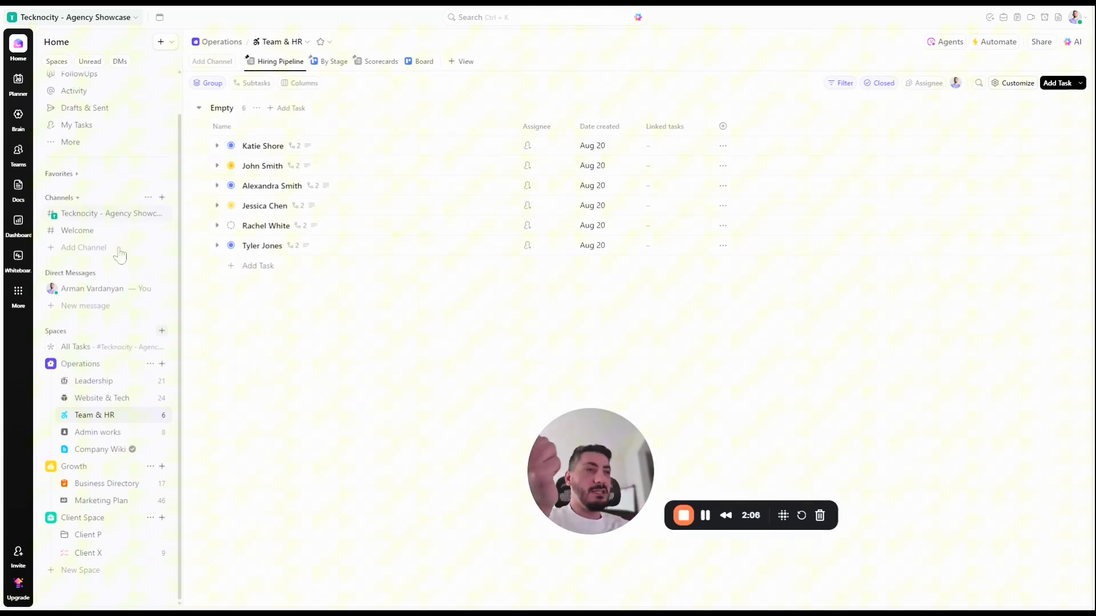
click(99, 432)
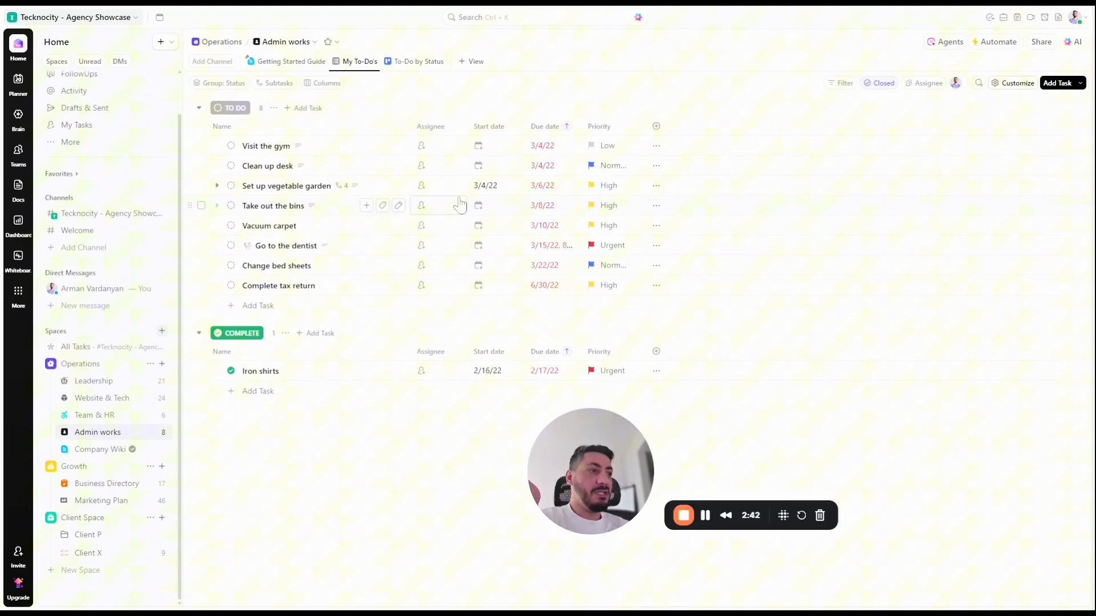
mouse_move(466, 521)
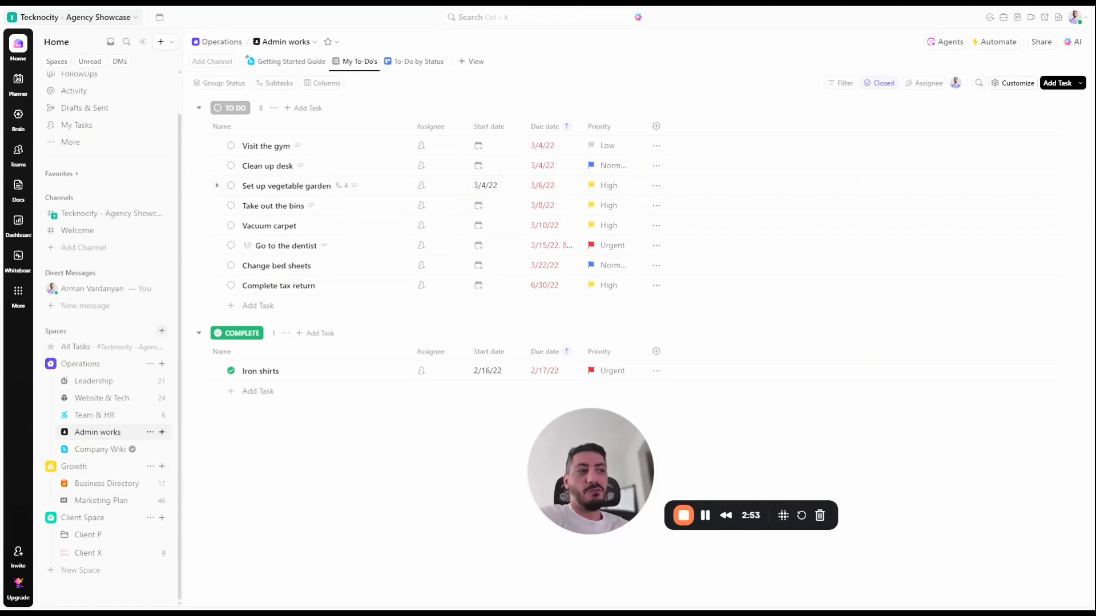
- Open the Company Wiki Welcome page with the ClickUp Brain panel alongside it
click(101, 450)
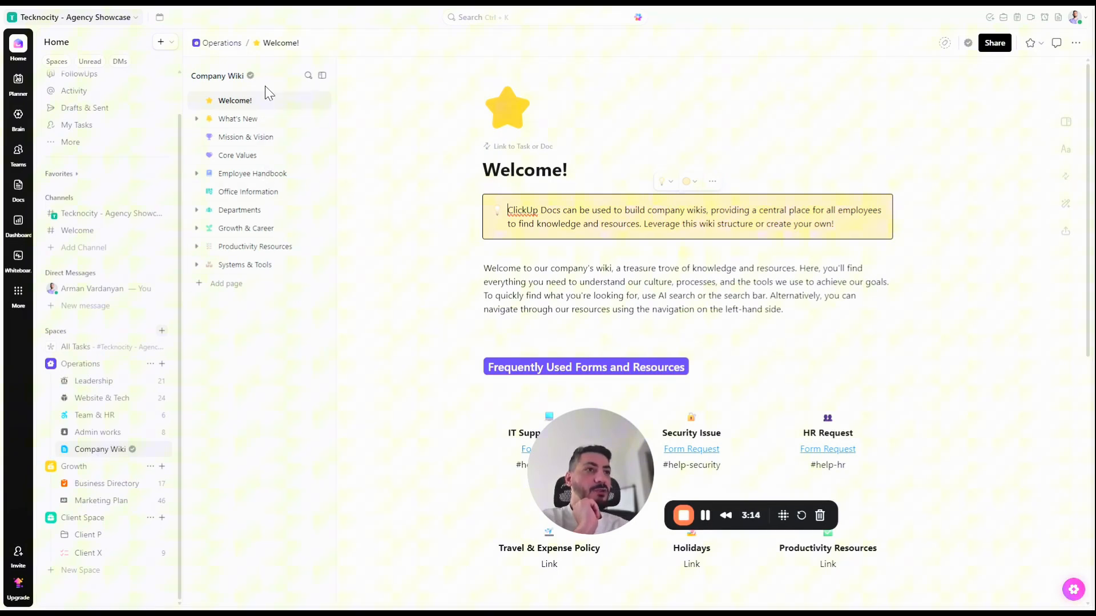
mouse_move(289, 195)
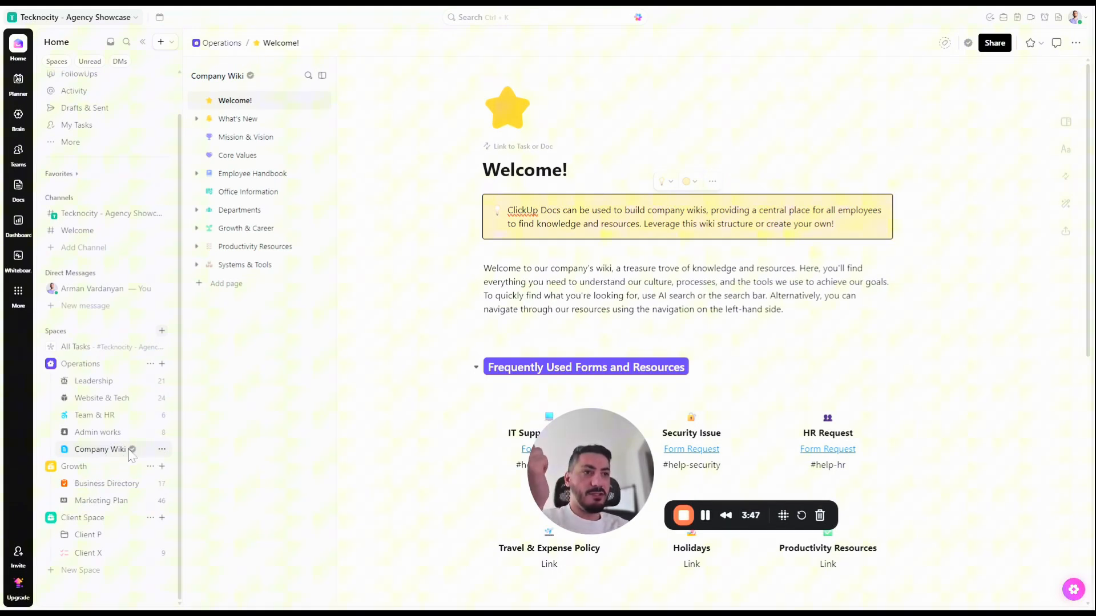
click(162, 450)
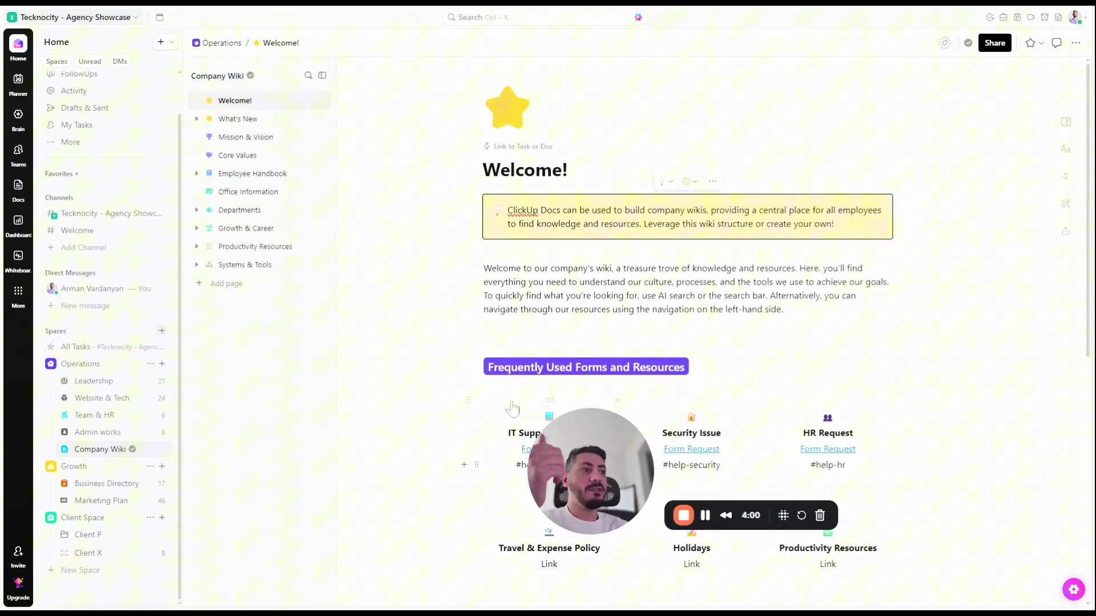
mouse_move(165, 404)
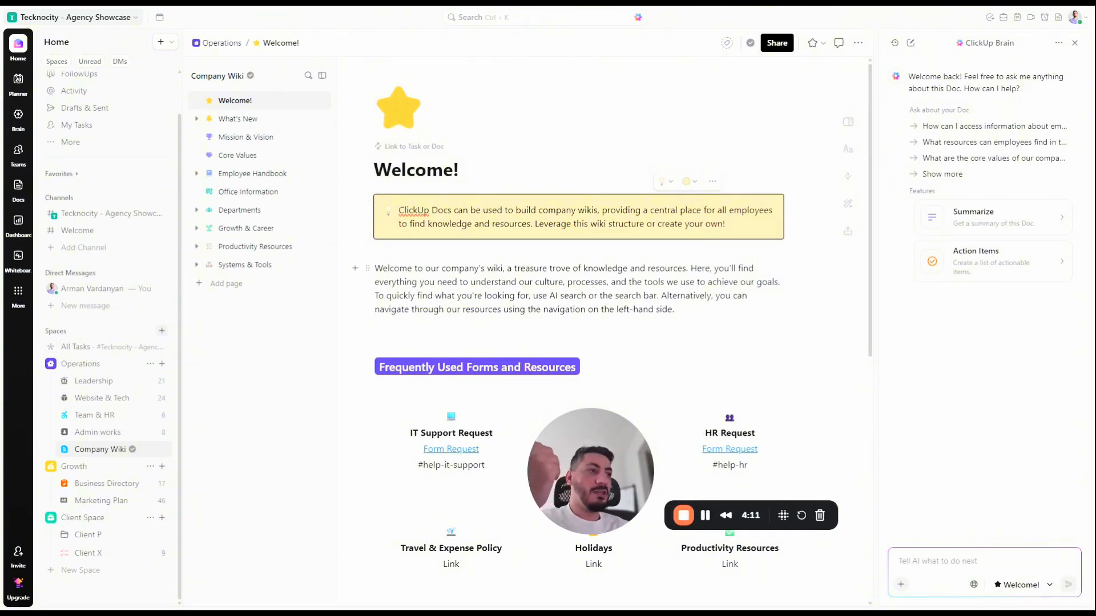
click(1075, 44)
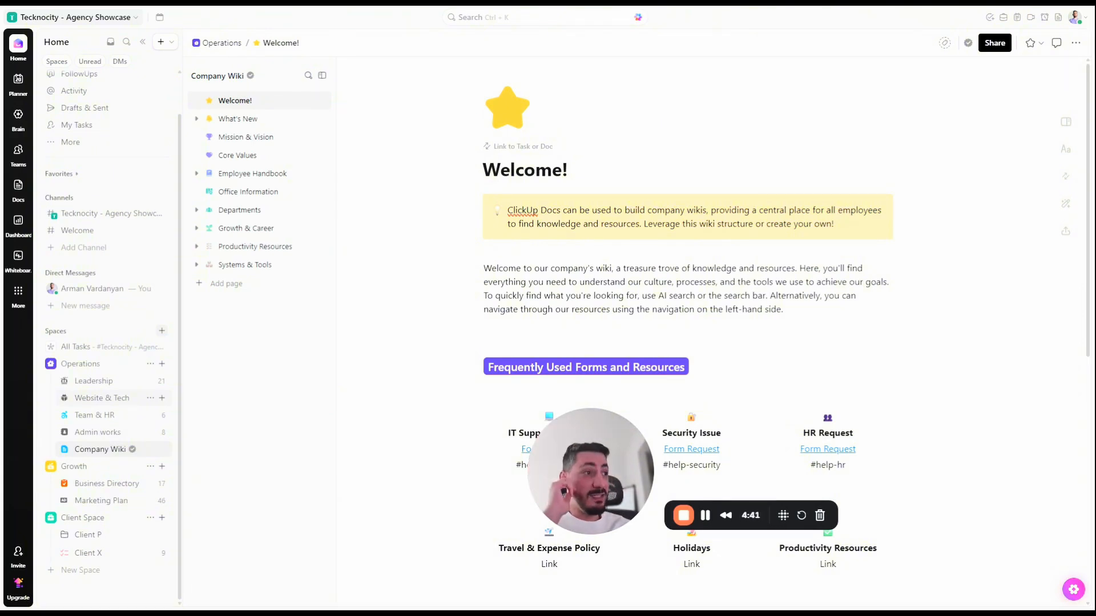
mouse_move(10, 356)
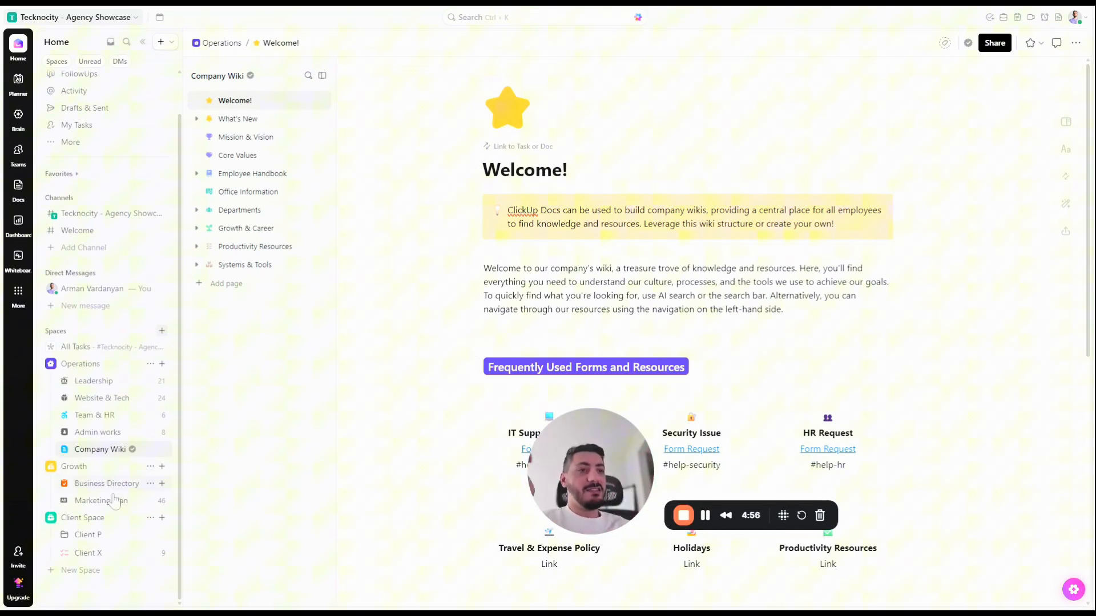
mouse_move(87, 438)
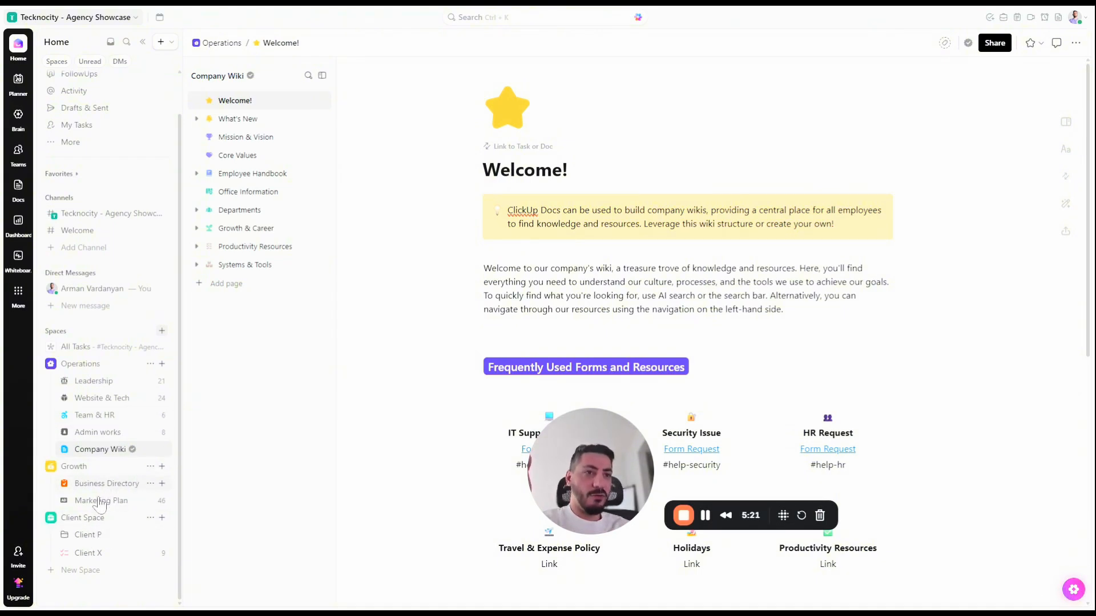
- Expand the Product Launch Campaign phase groups to review their tasks, then open the Business Directory list
click(101, 501)
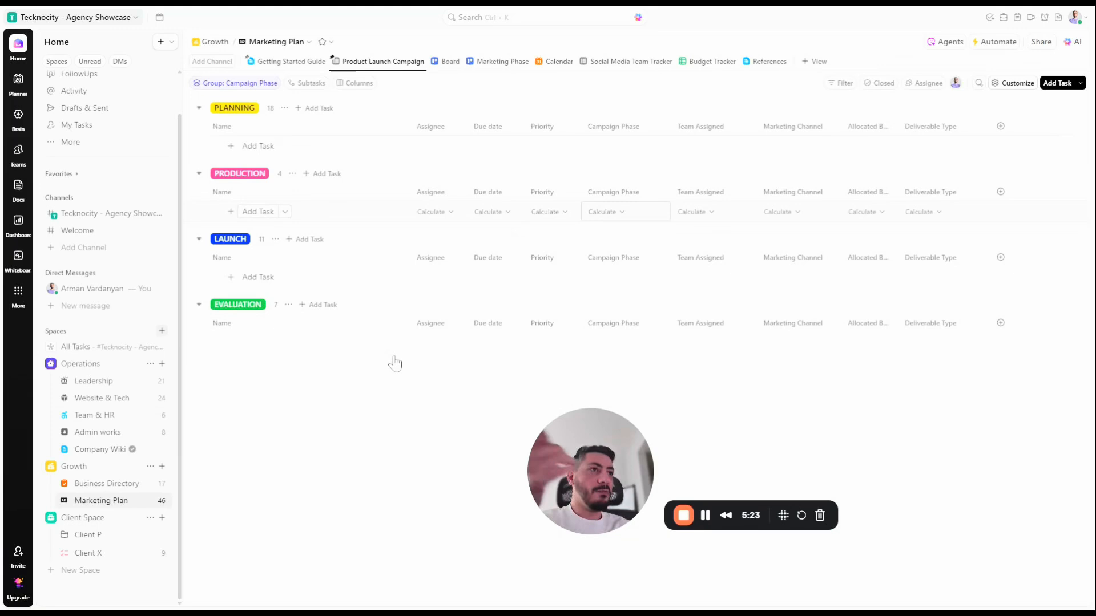
click(199, 107)
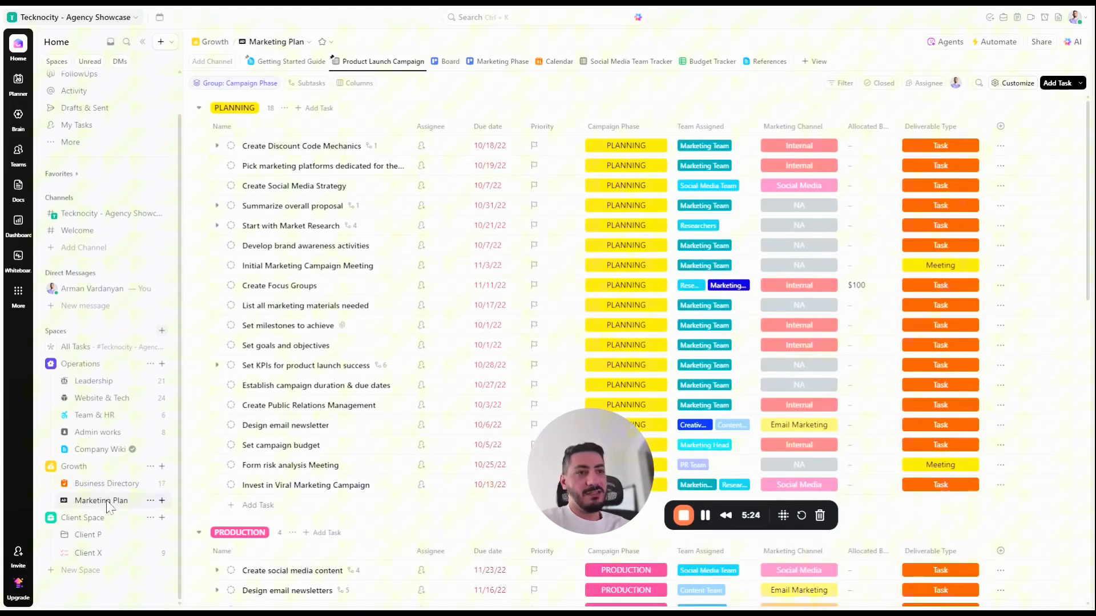
scroll(down, 3)
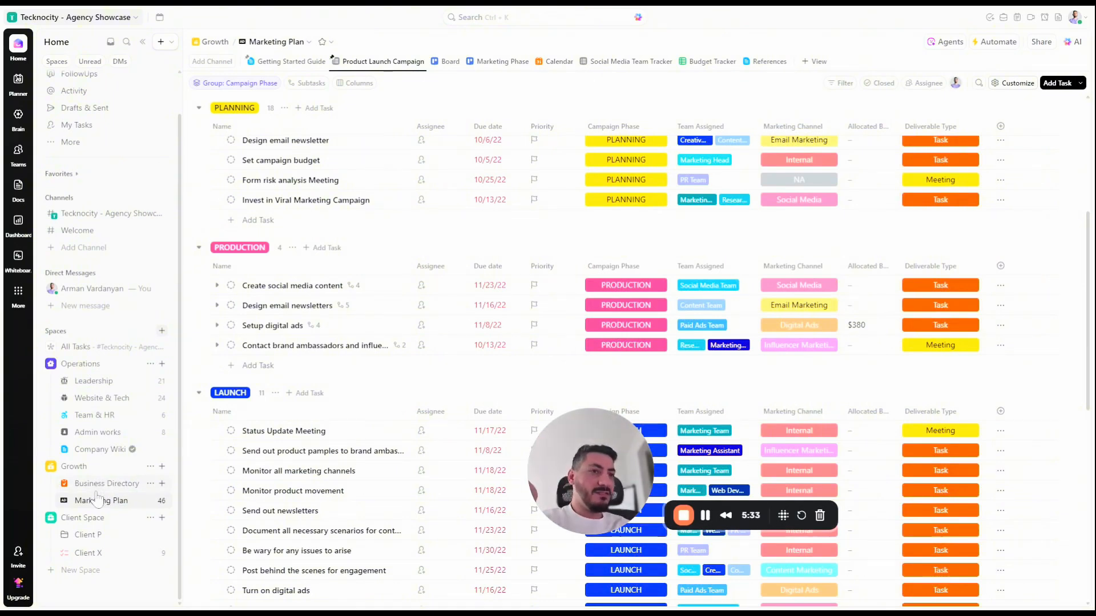
click(106, 484)
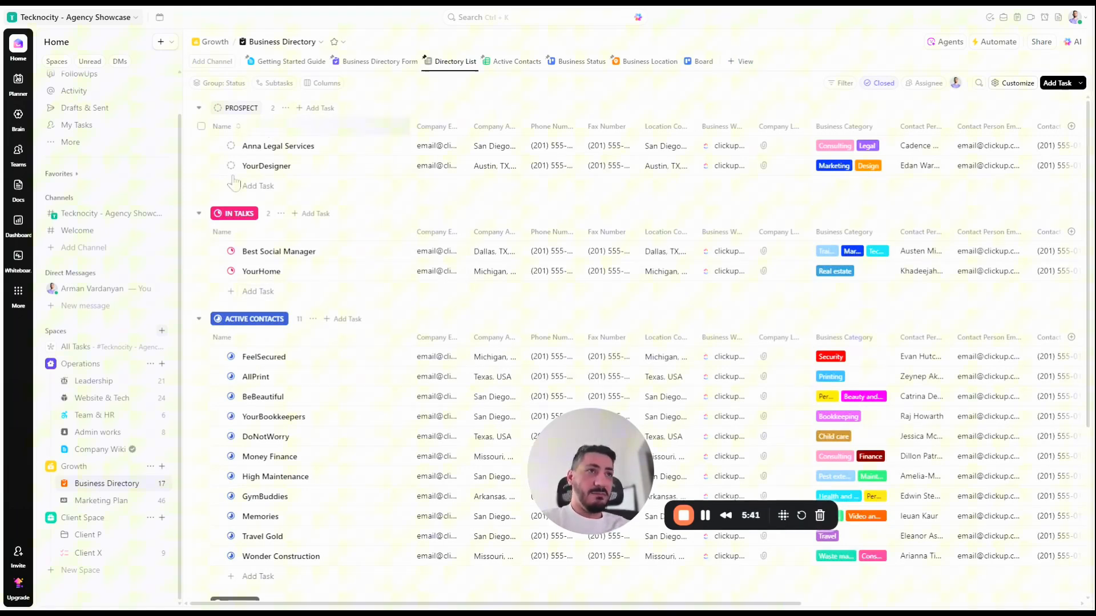
mouse_move(349, 212)
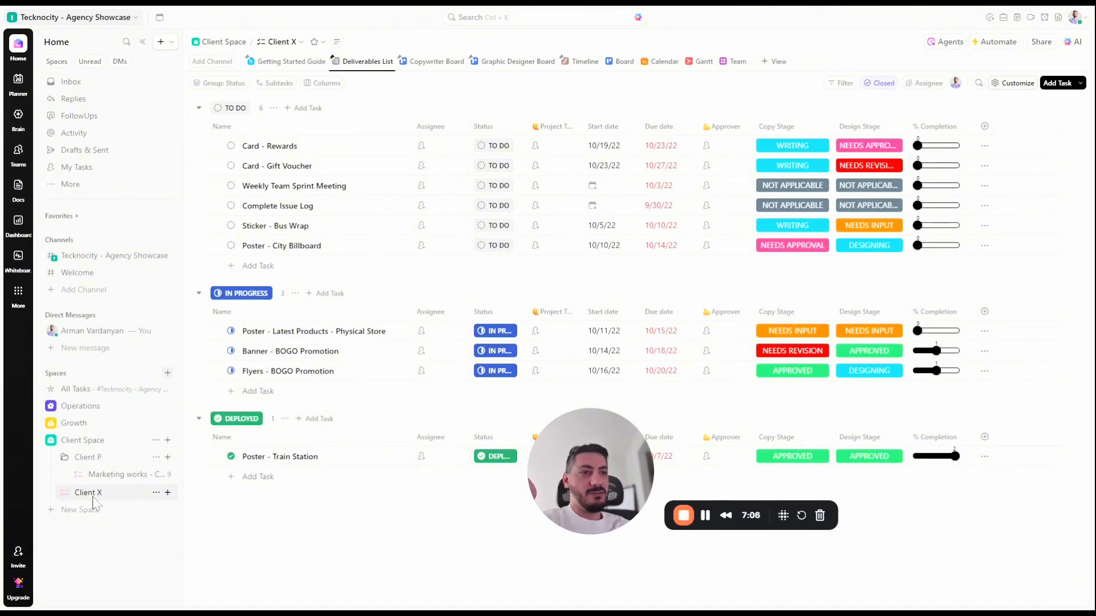
click(62, 456)
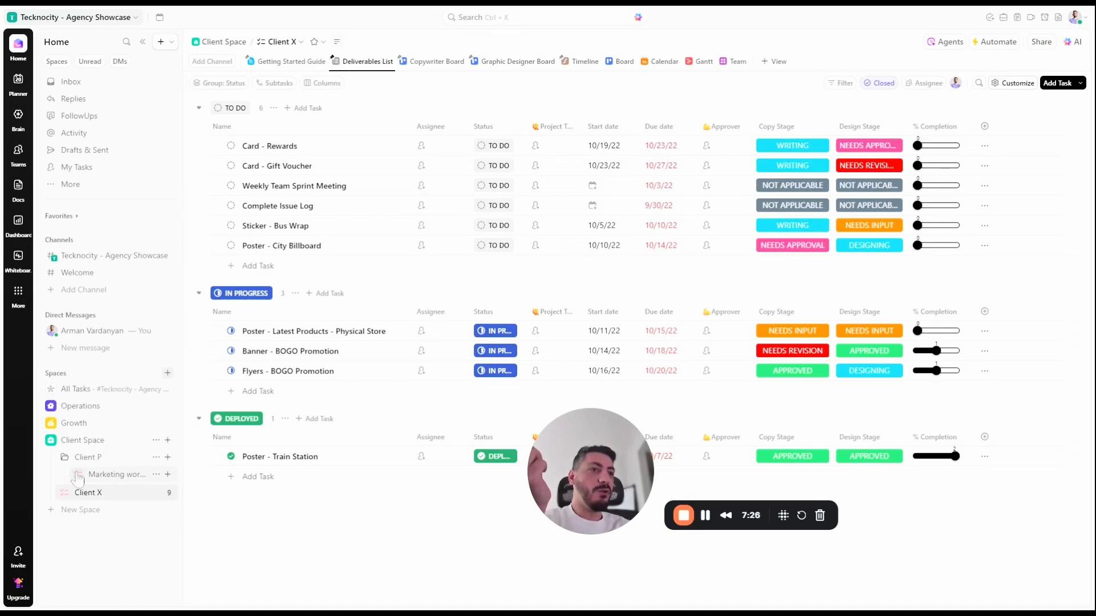
click(61, 456)
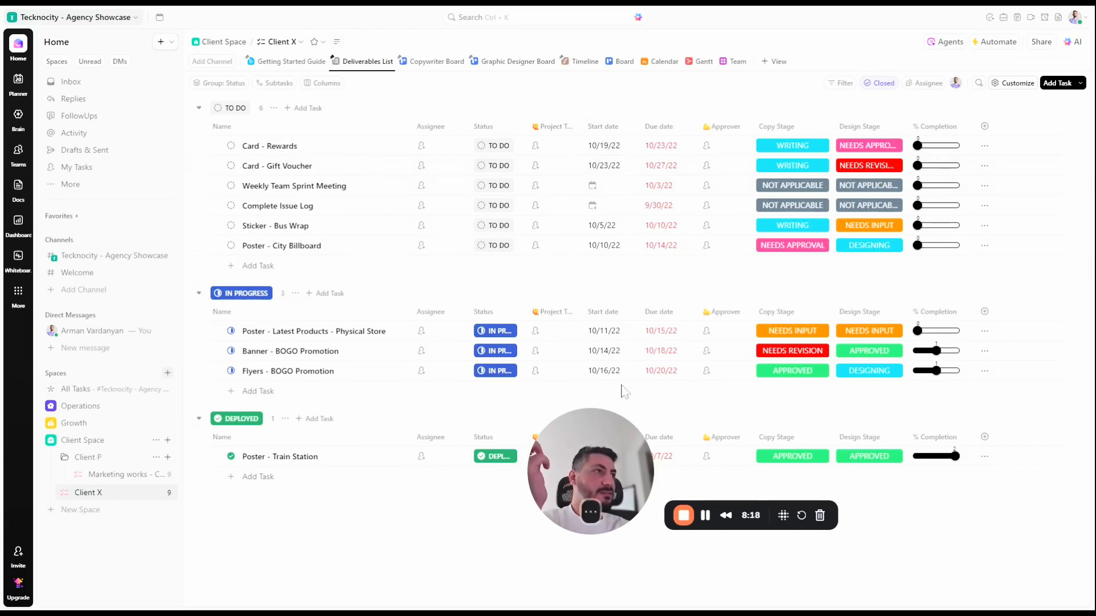
mouse_move(908, 280)
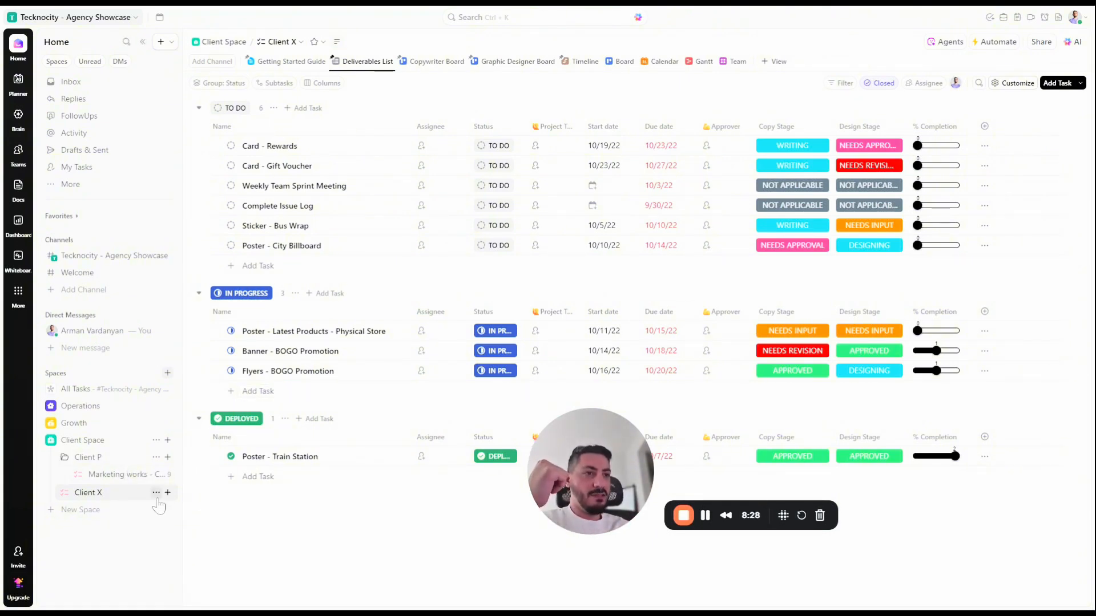
click(155, 493)
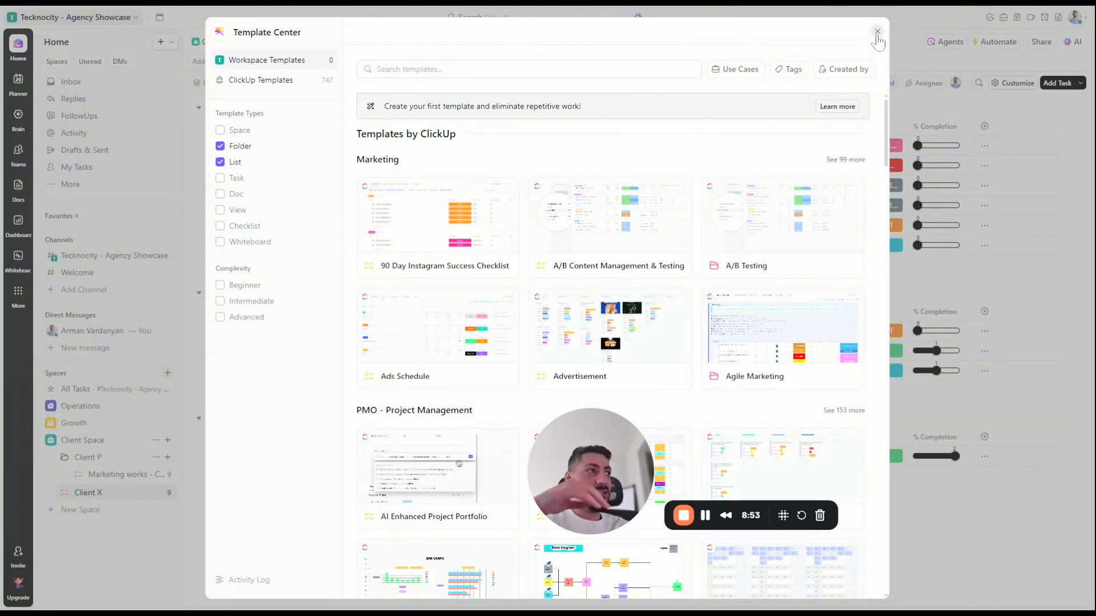
click(877, 31)
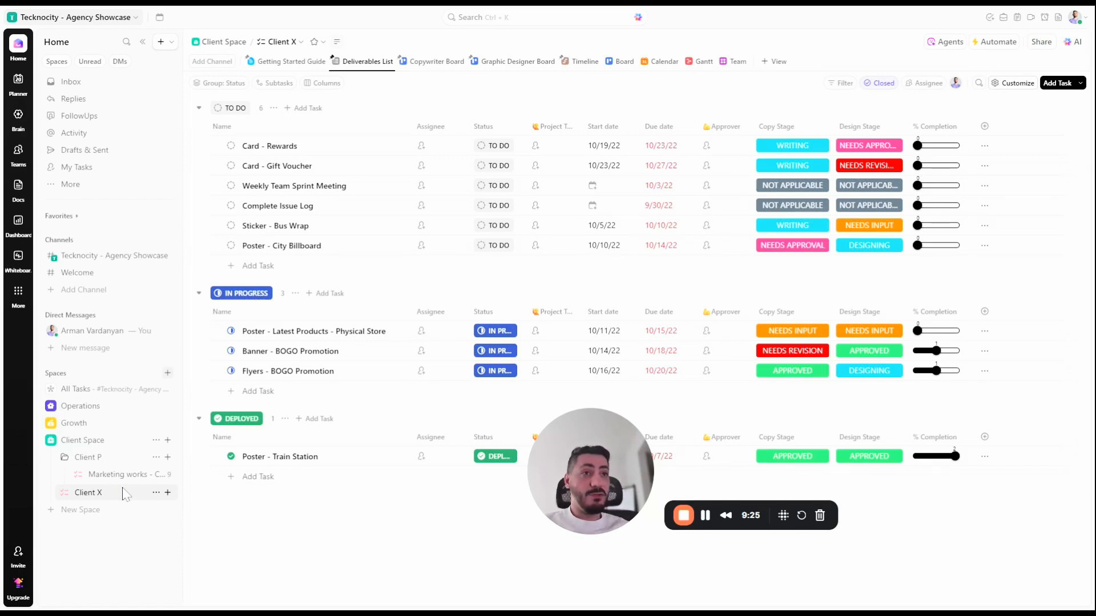
mouse_move(148, 495)
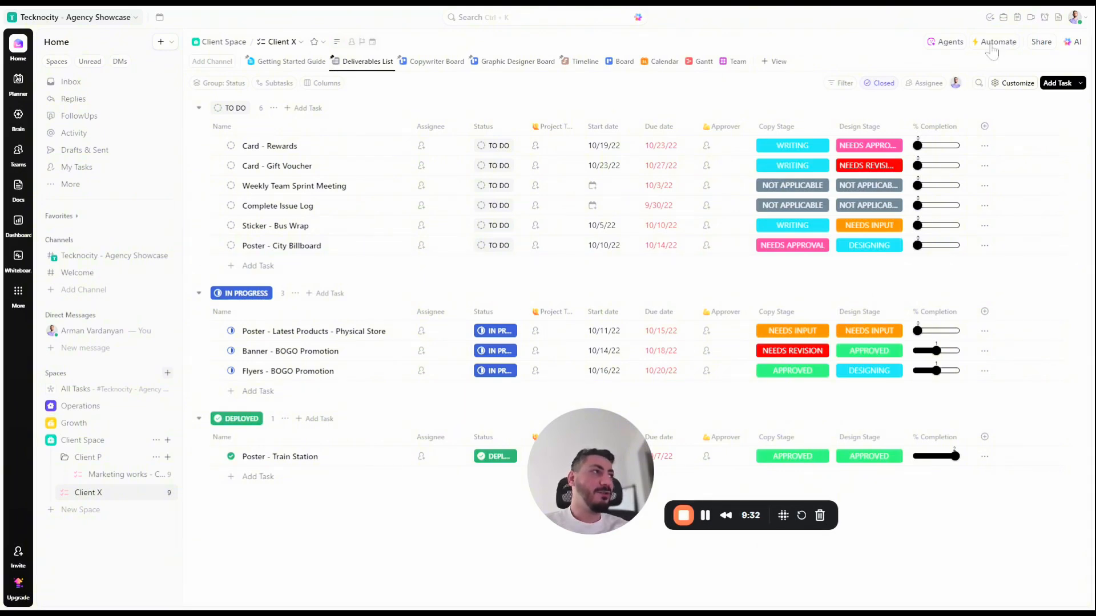
- Open Manage automations for Client X from the Automate menu
click(998, 43)
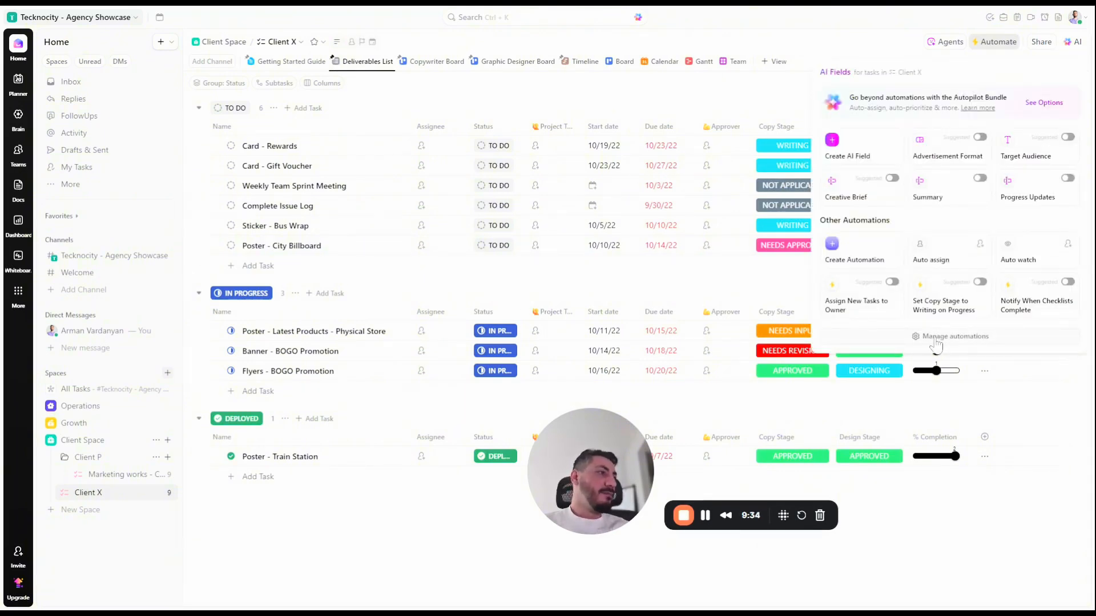
click(950, 336)
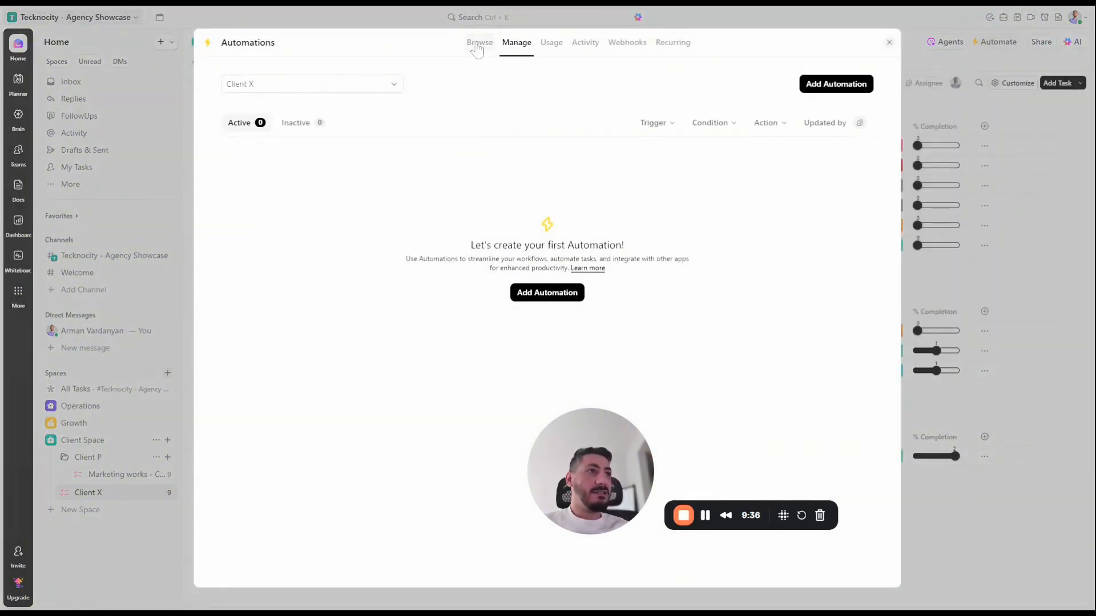
- Browse the Popular, Project Management and Development automation recipes for Client X
click(480, 43)
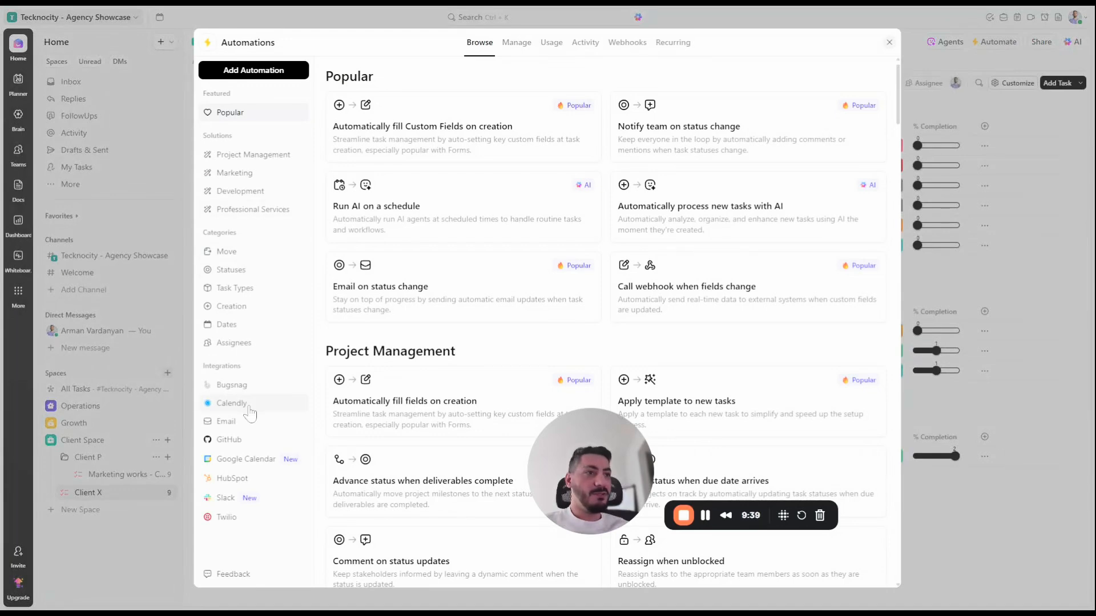
scroll(down, 3)
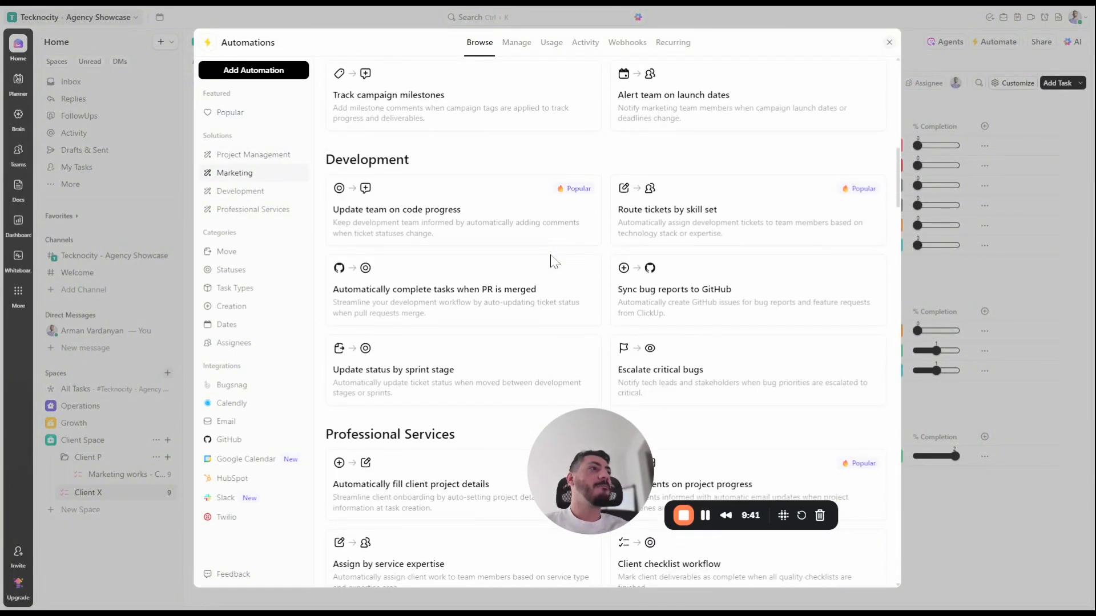
scroll(down, 3)
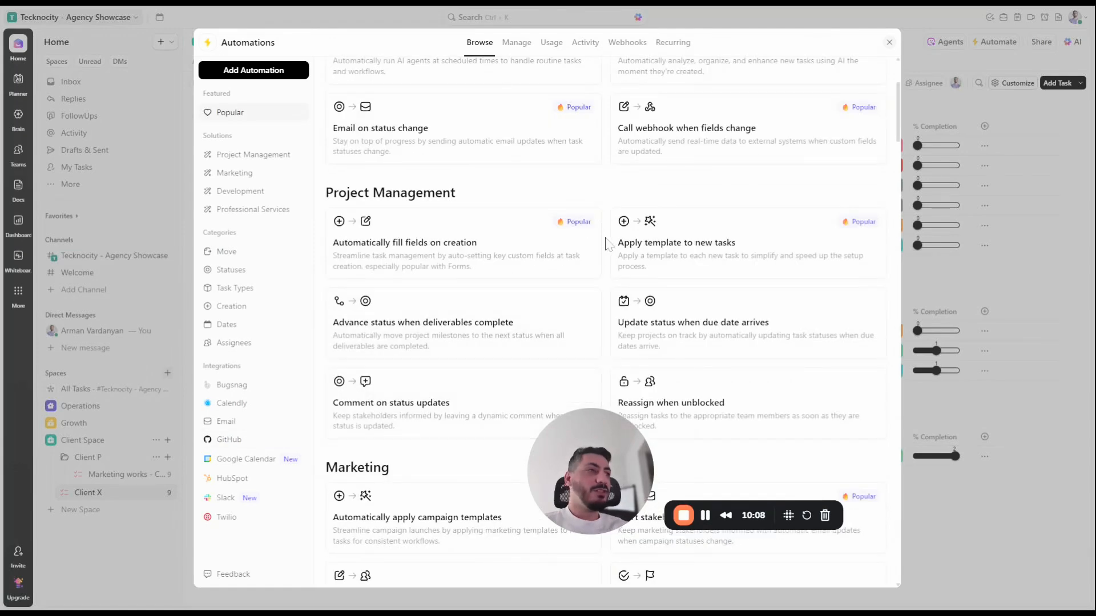
scroll(down, 3)
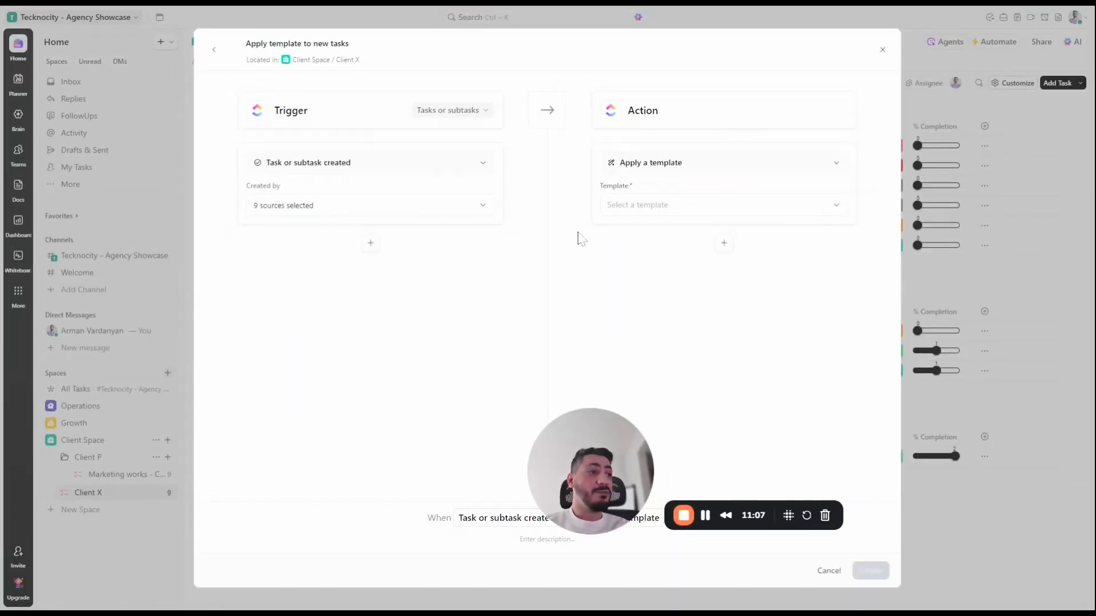
mouse_move(415, 284)
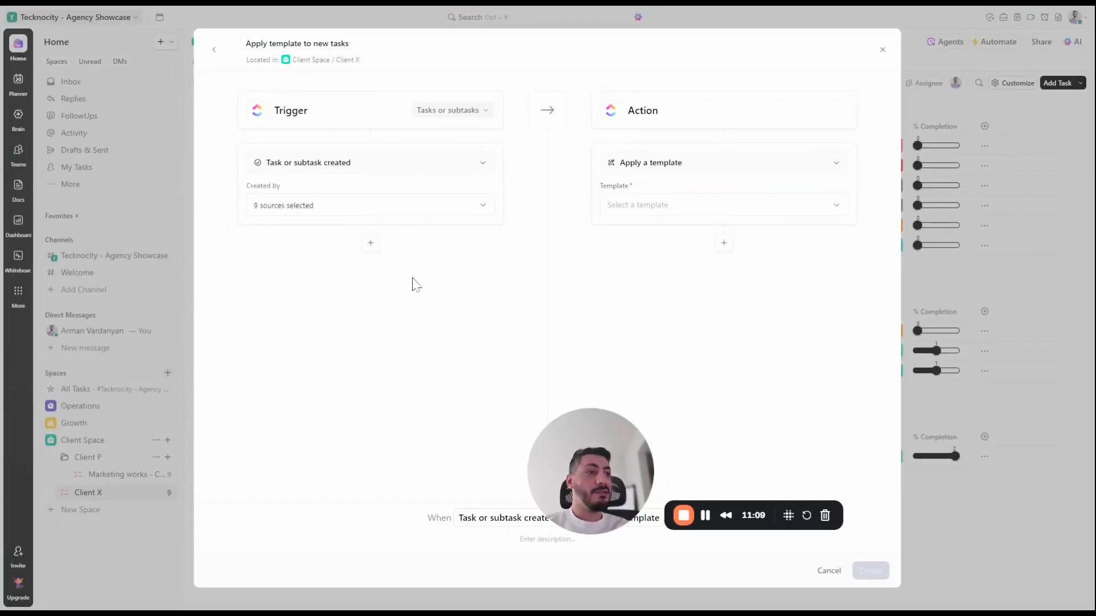
mouse_move(669, 194)
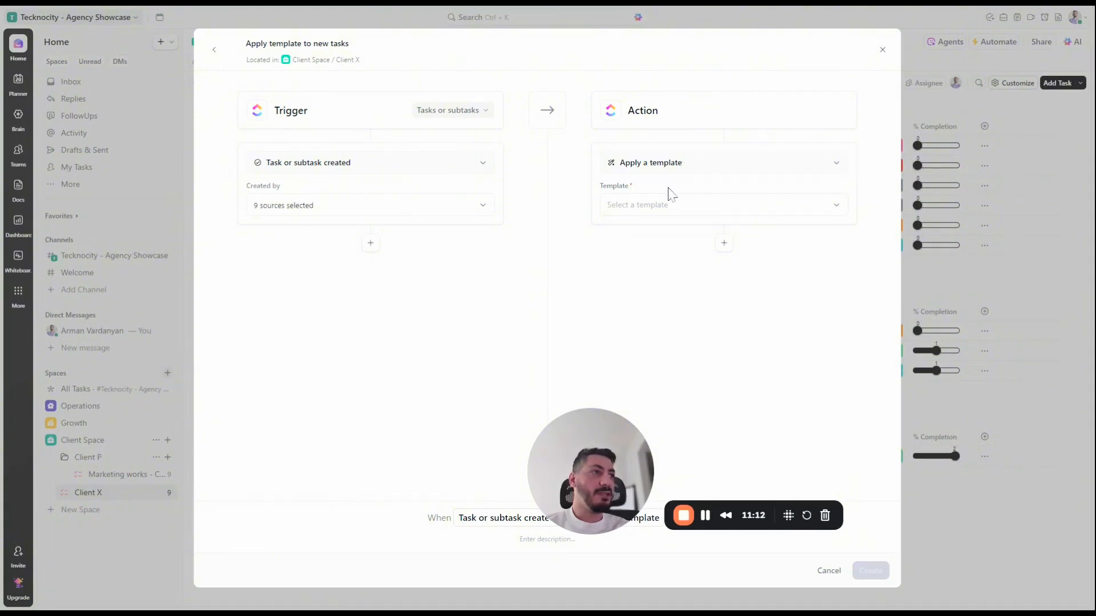
mouse_move(433, 263)
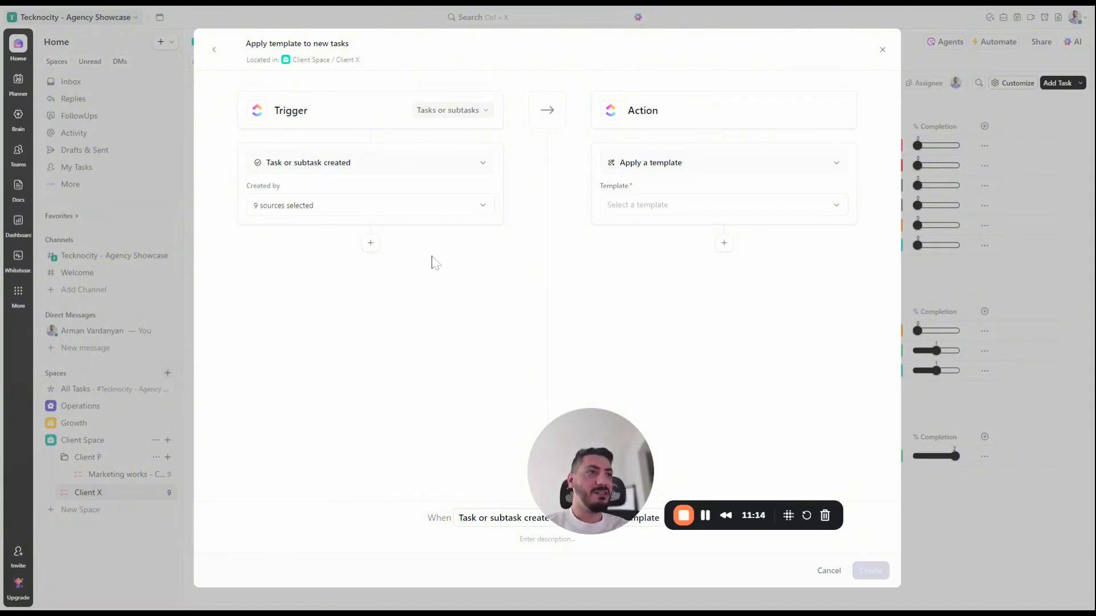
mouse_move(544, 306)
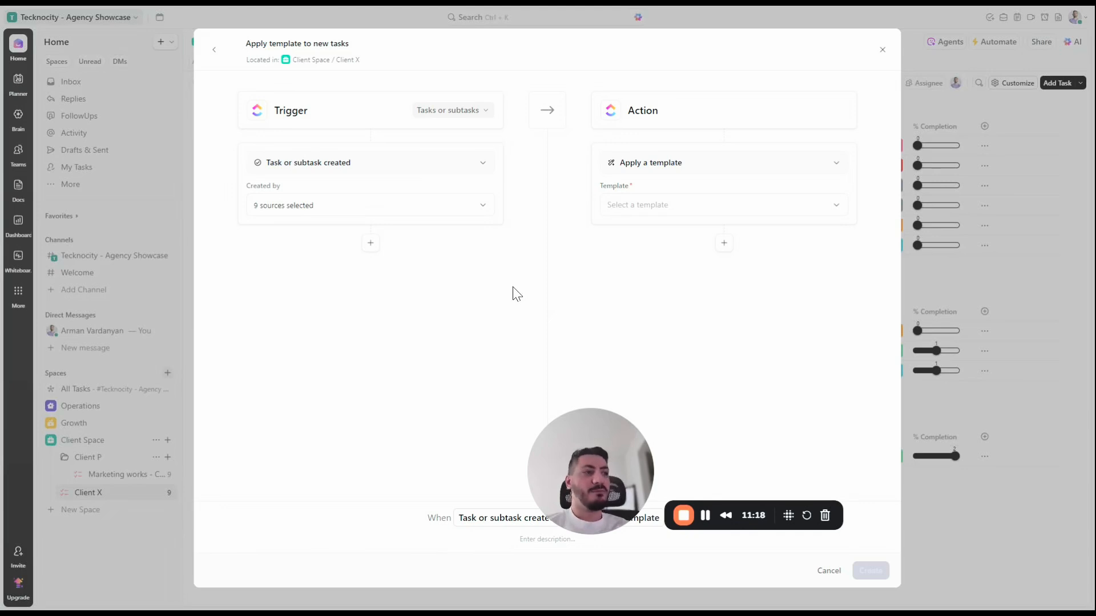
mouse_move(696, 186)
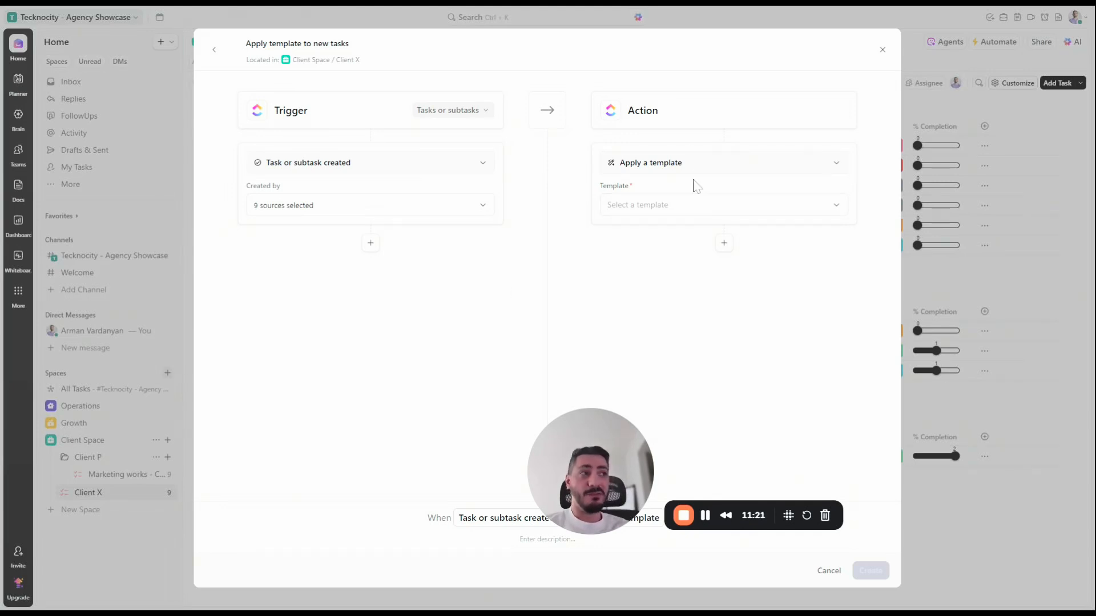